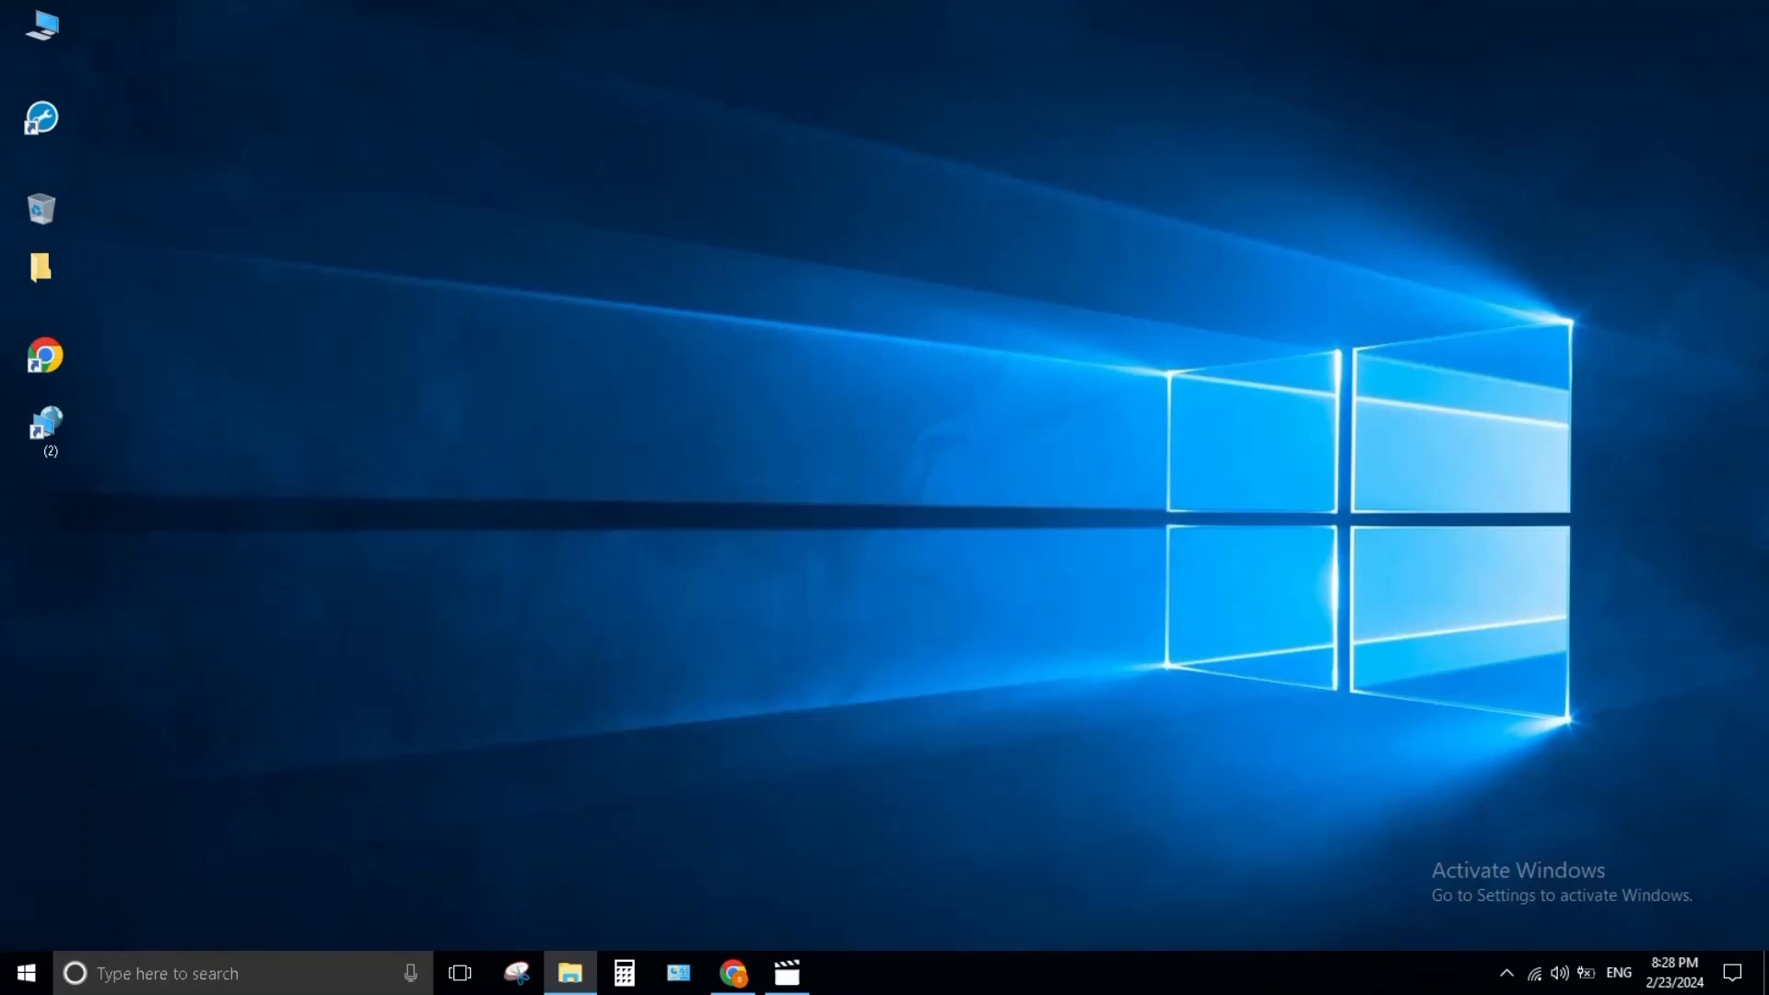
{"action": "mouse_move", "coordinate": [1746, 431]}
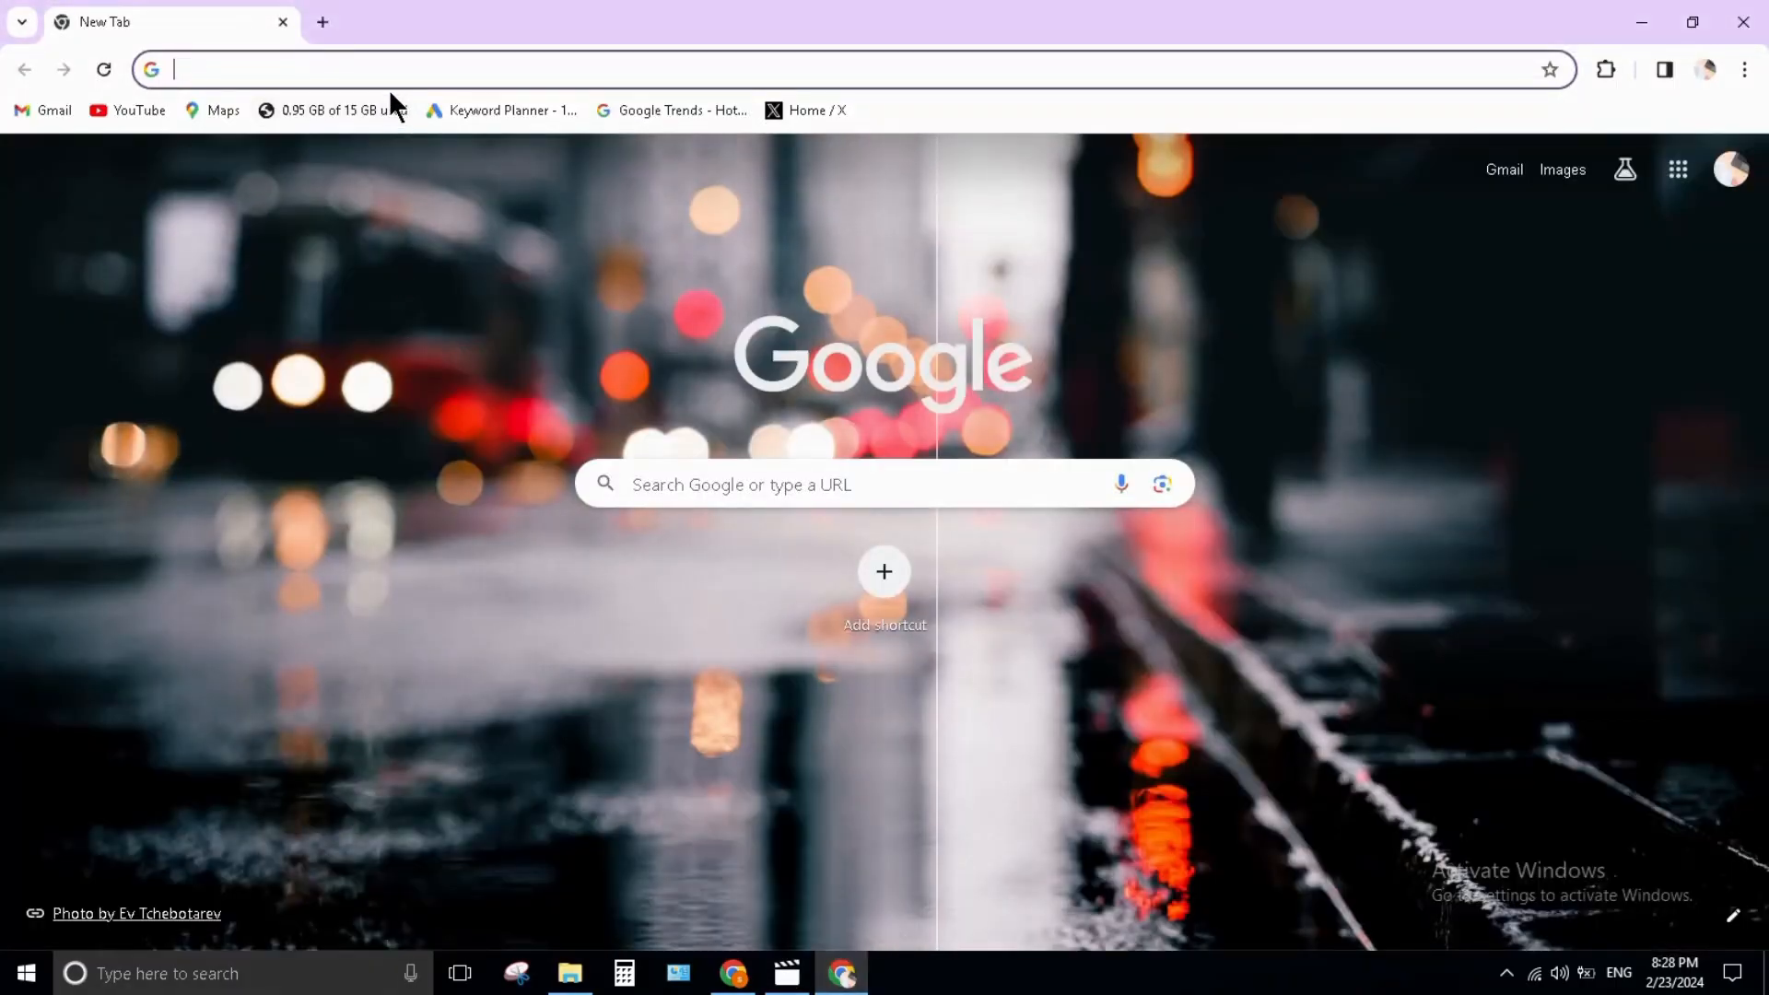
Search youtubecom and load the YouTube home page from the results
{"action": "type", "text": "youtubecom"}
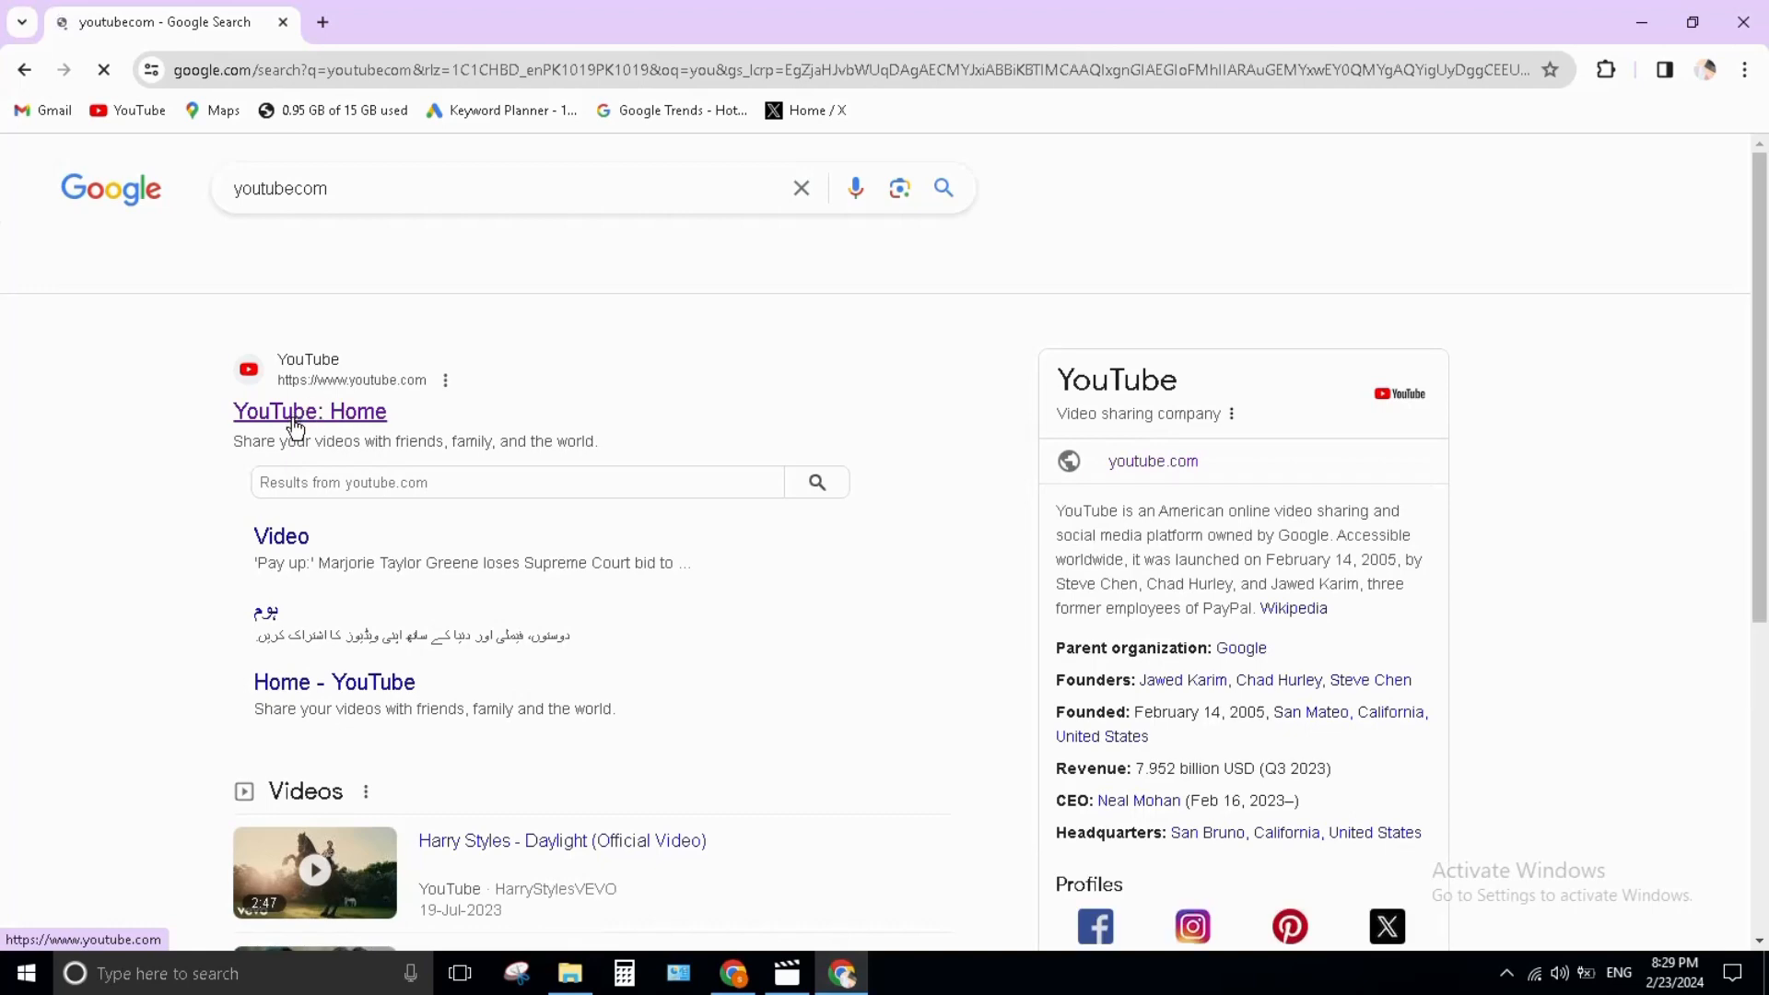
{"action": "left_click", "coordinate": [310, 411]}
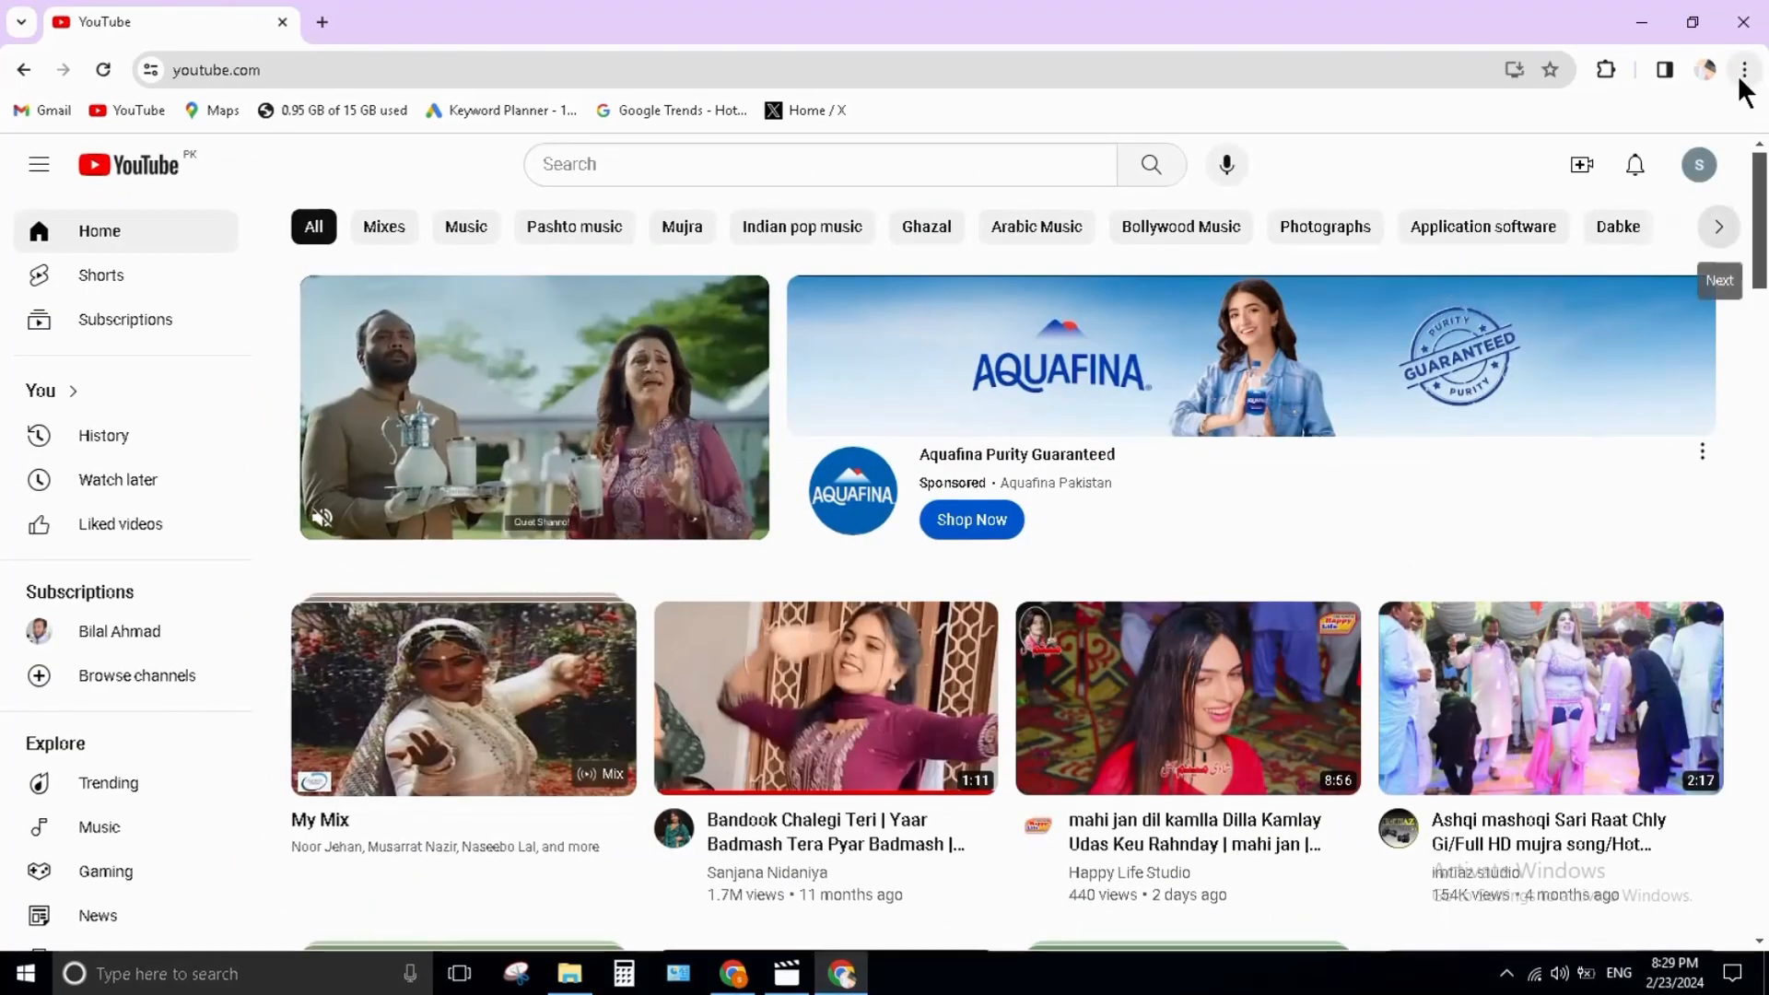
Install YouTube as a Chrome app via the menu's Install YouTube option
{"action": "left_click", "coordinate": [1741, 70]}
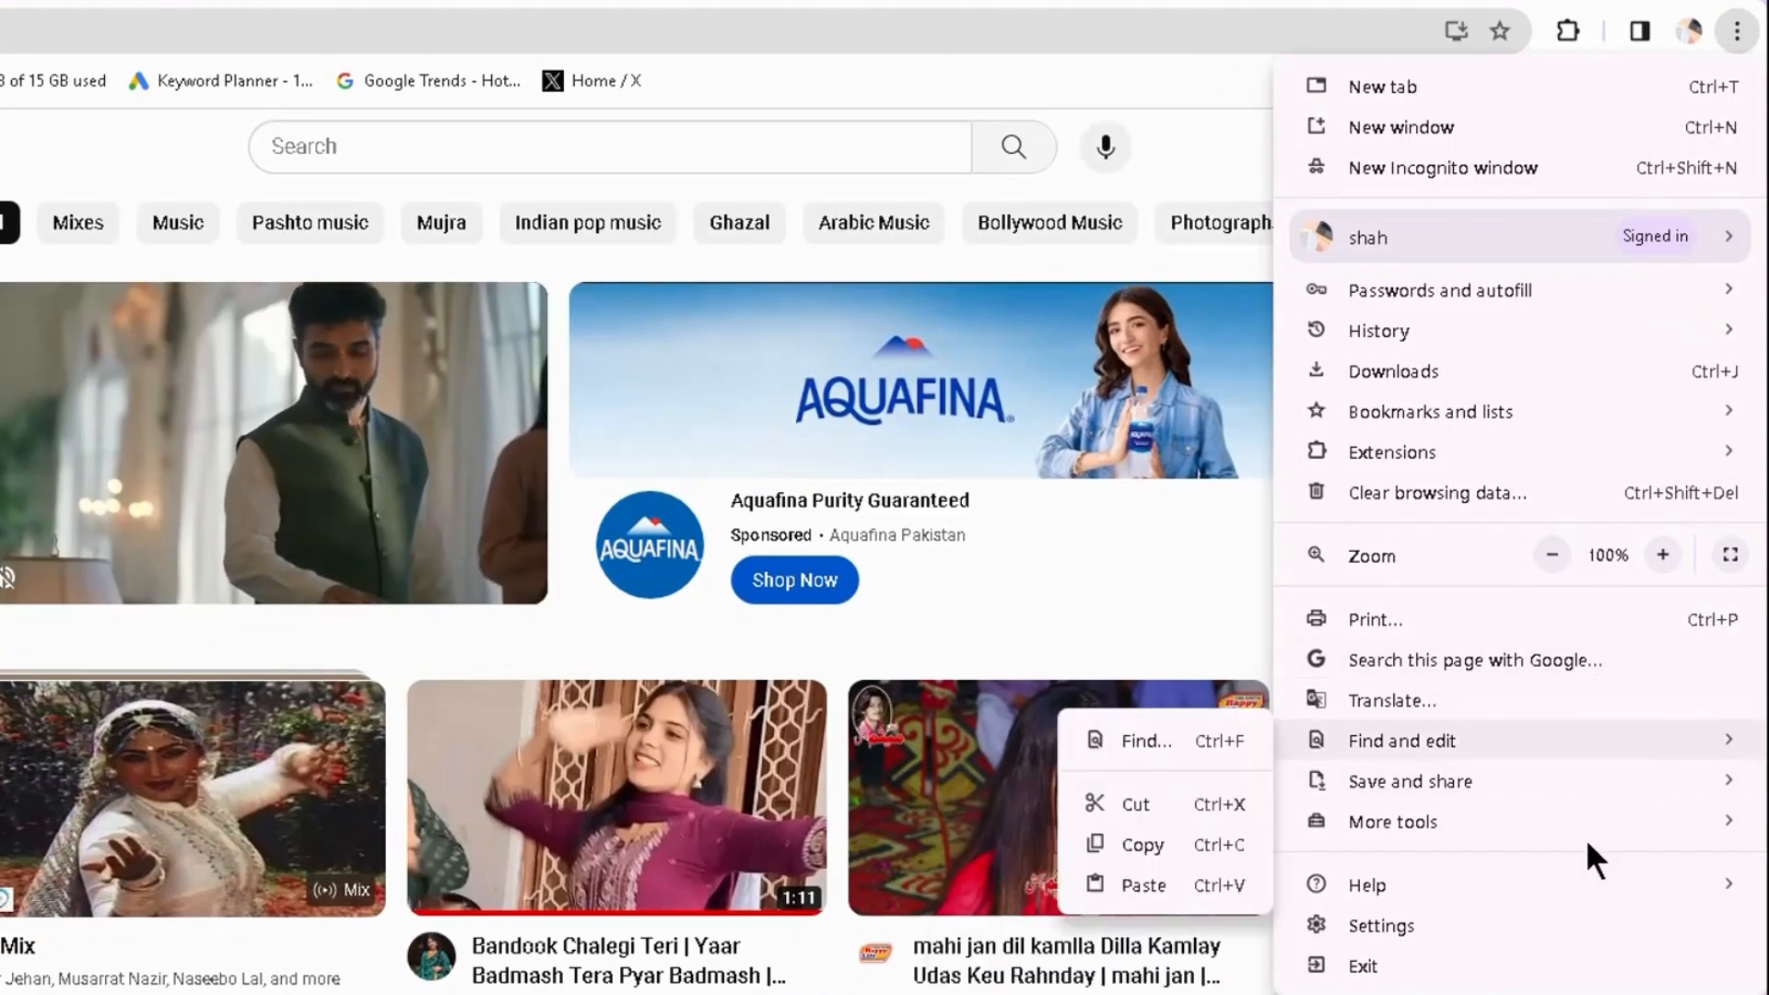
{"action": "mouse_move", "coordinate": [1529, 711]}
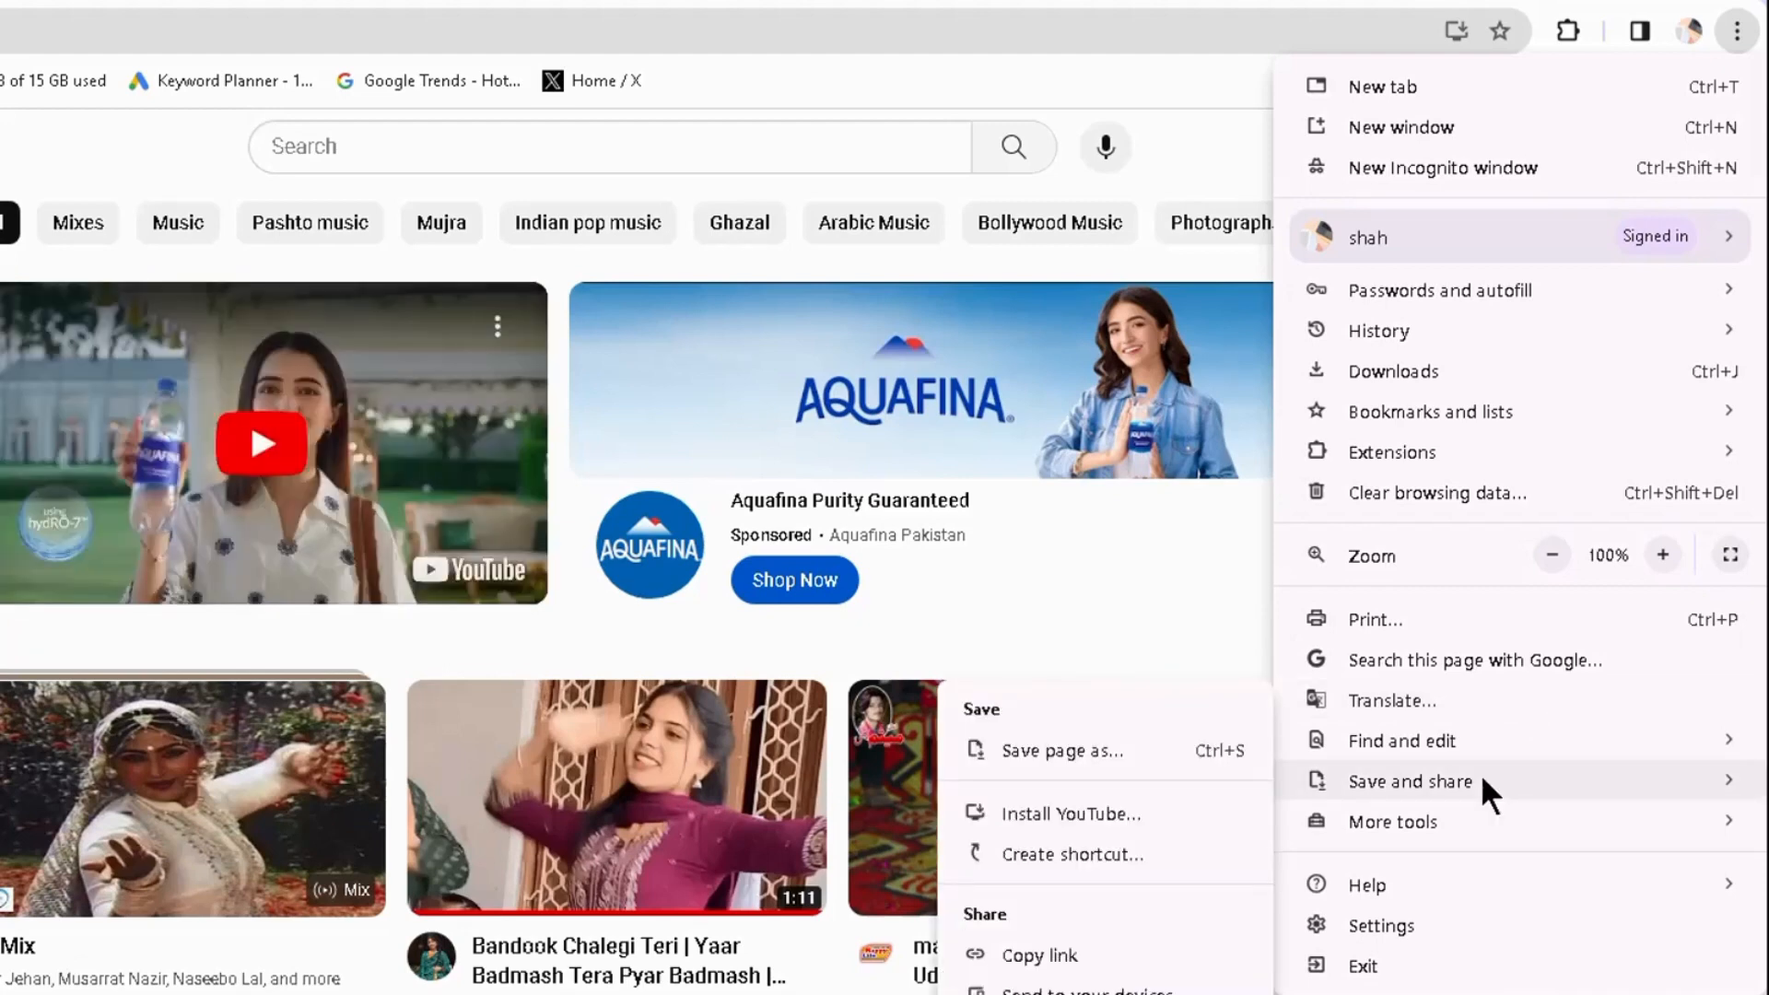
{"action": "mouse_move", "coordinate": [1286, 790]}
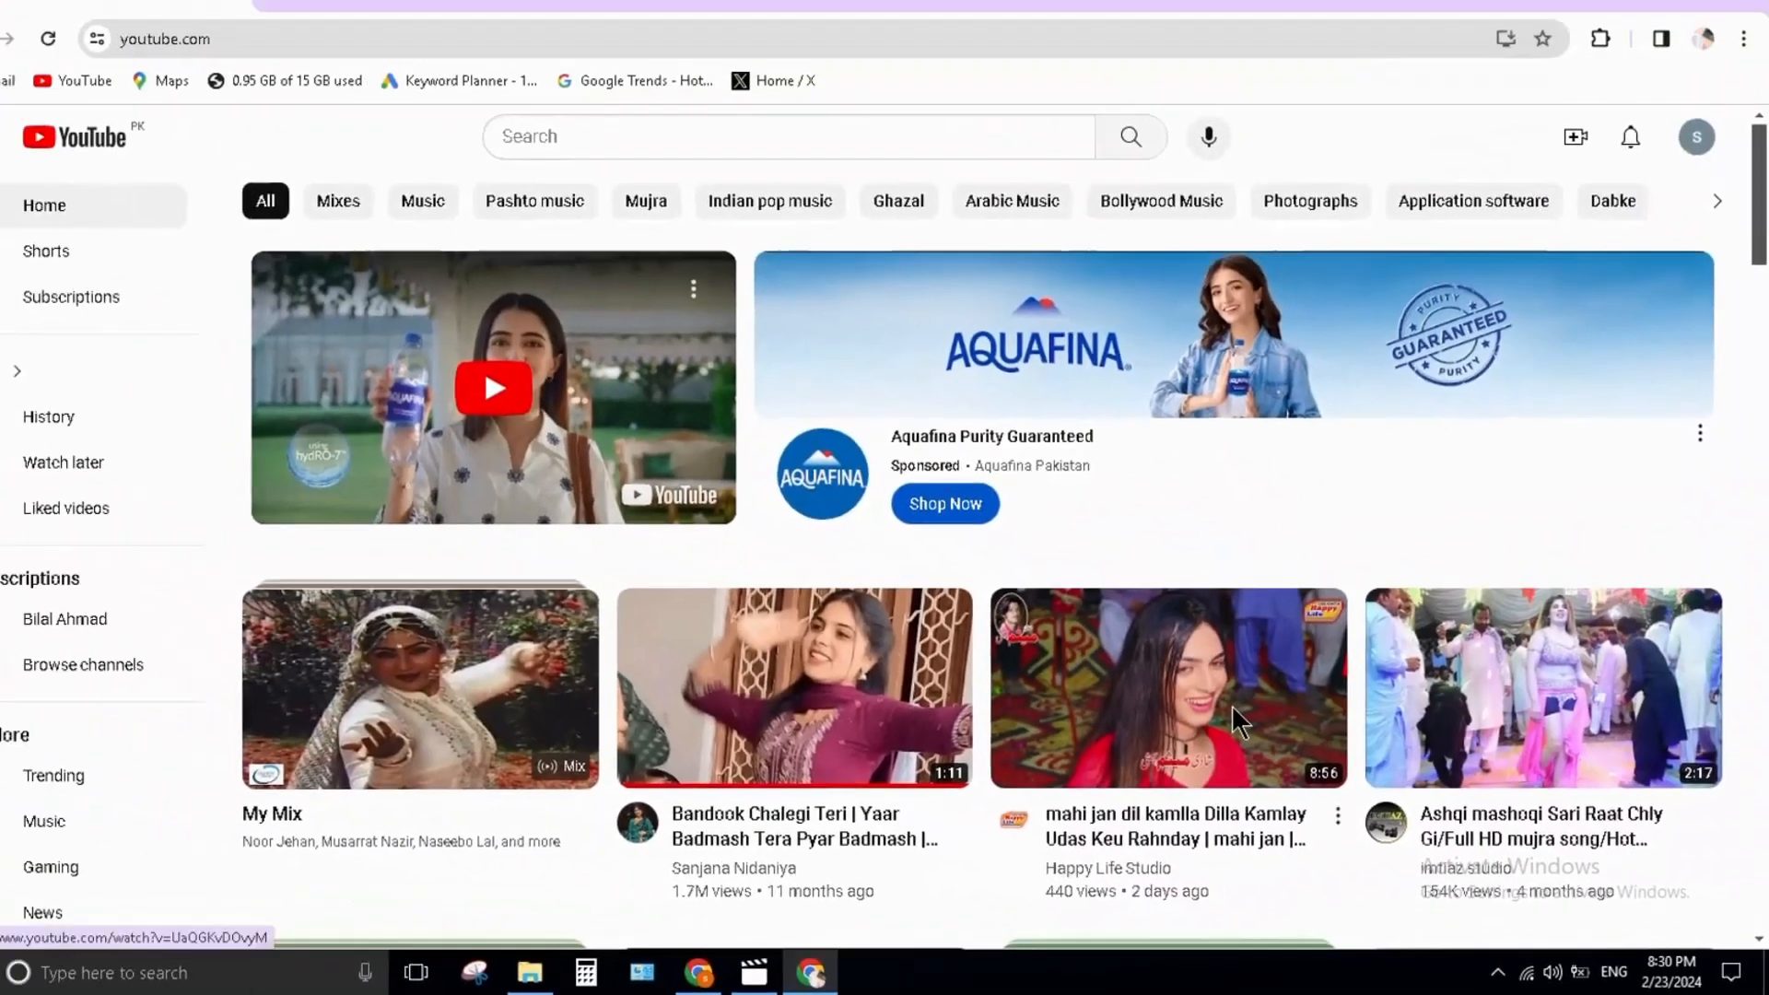
{"action": "left_click", "coordinate": [1505, 38]}
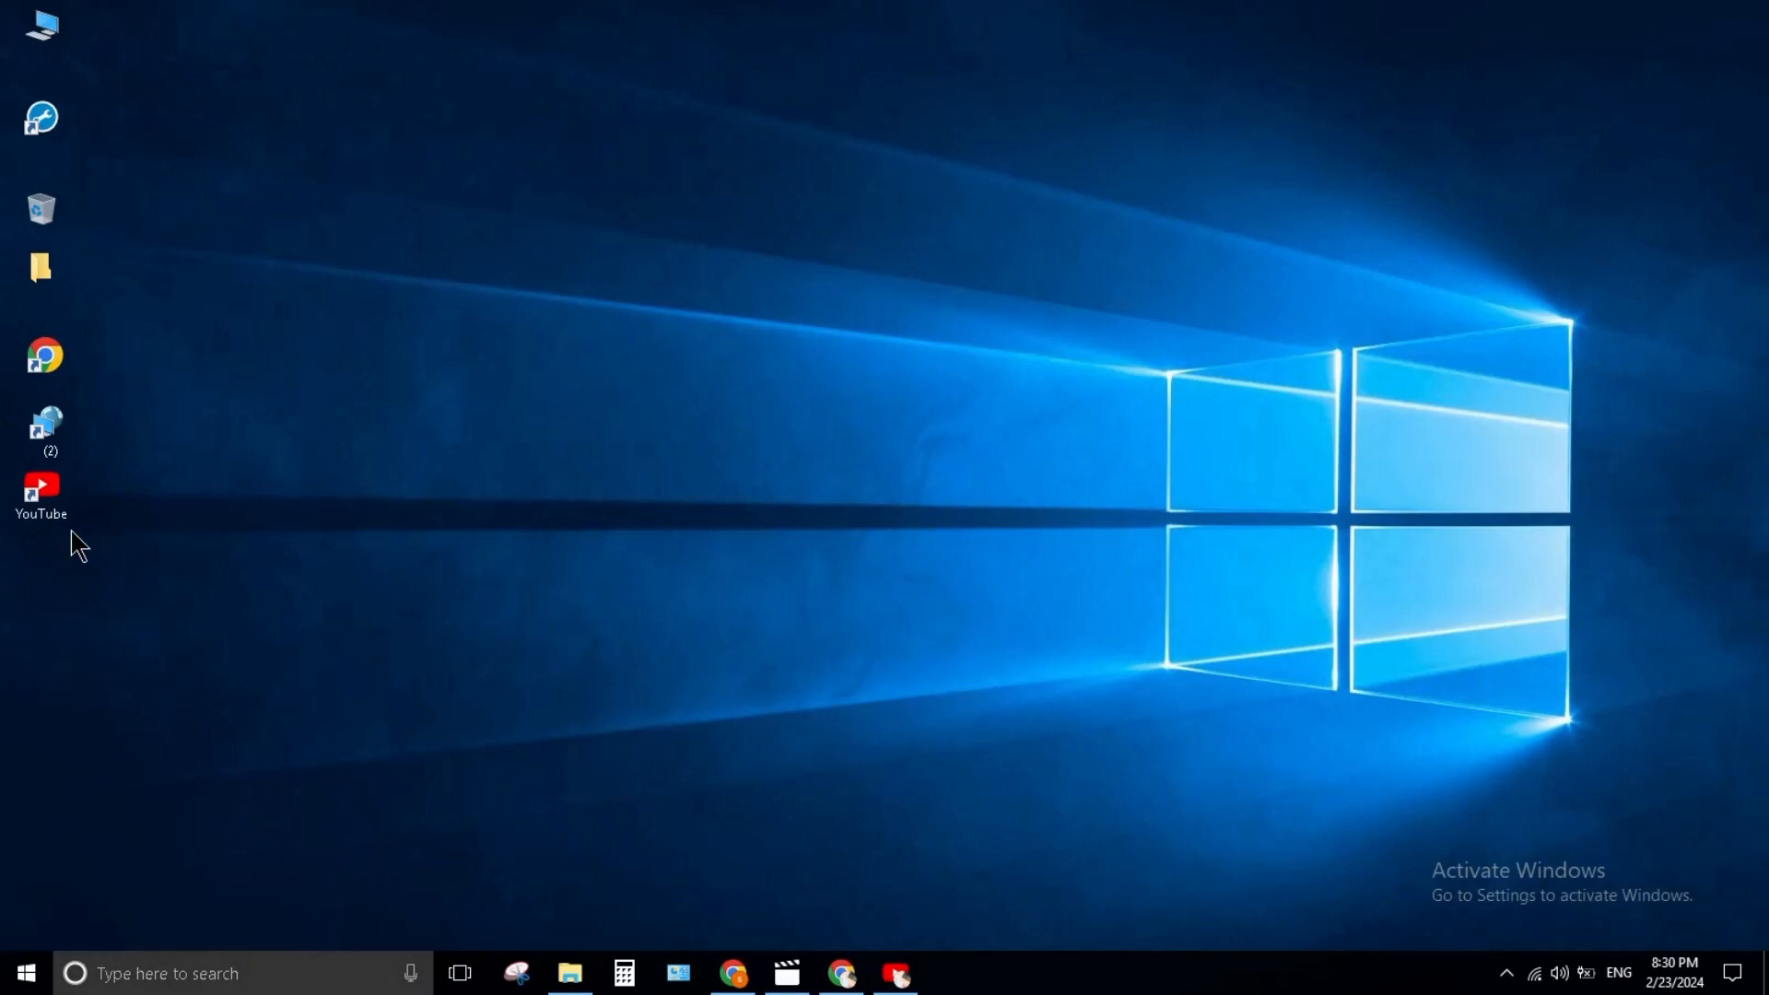
{"action": "mouse_move", "coordinate": [127, 544]}
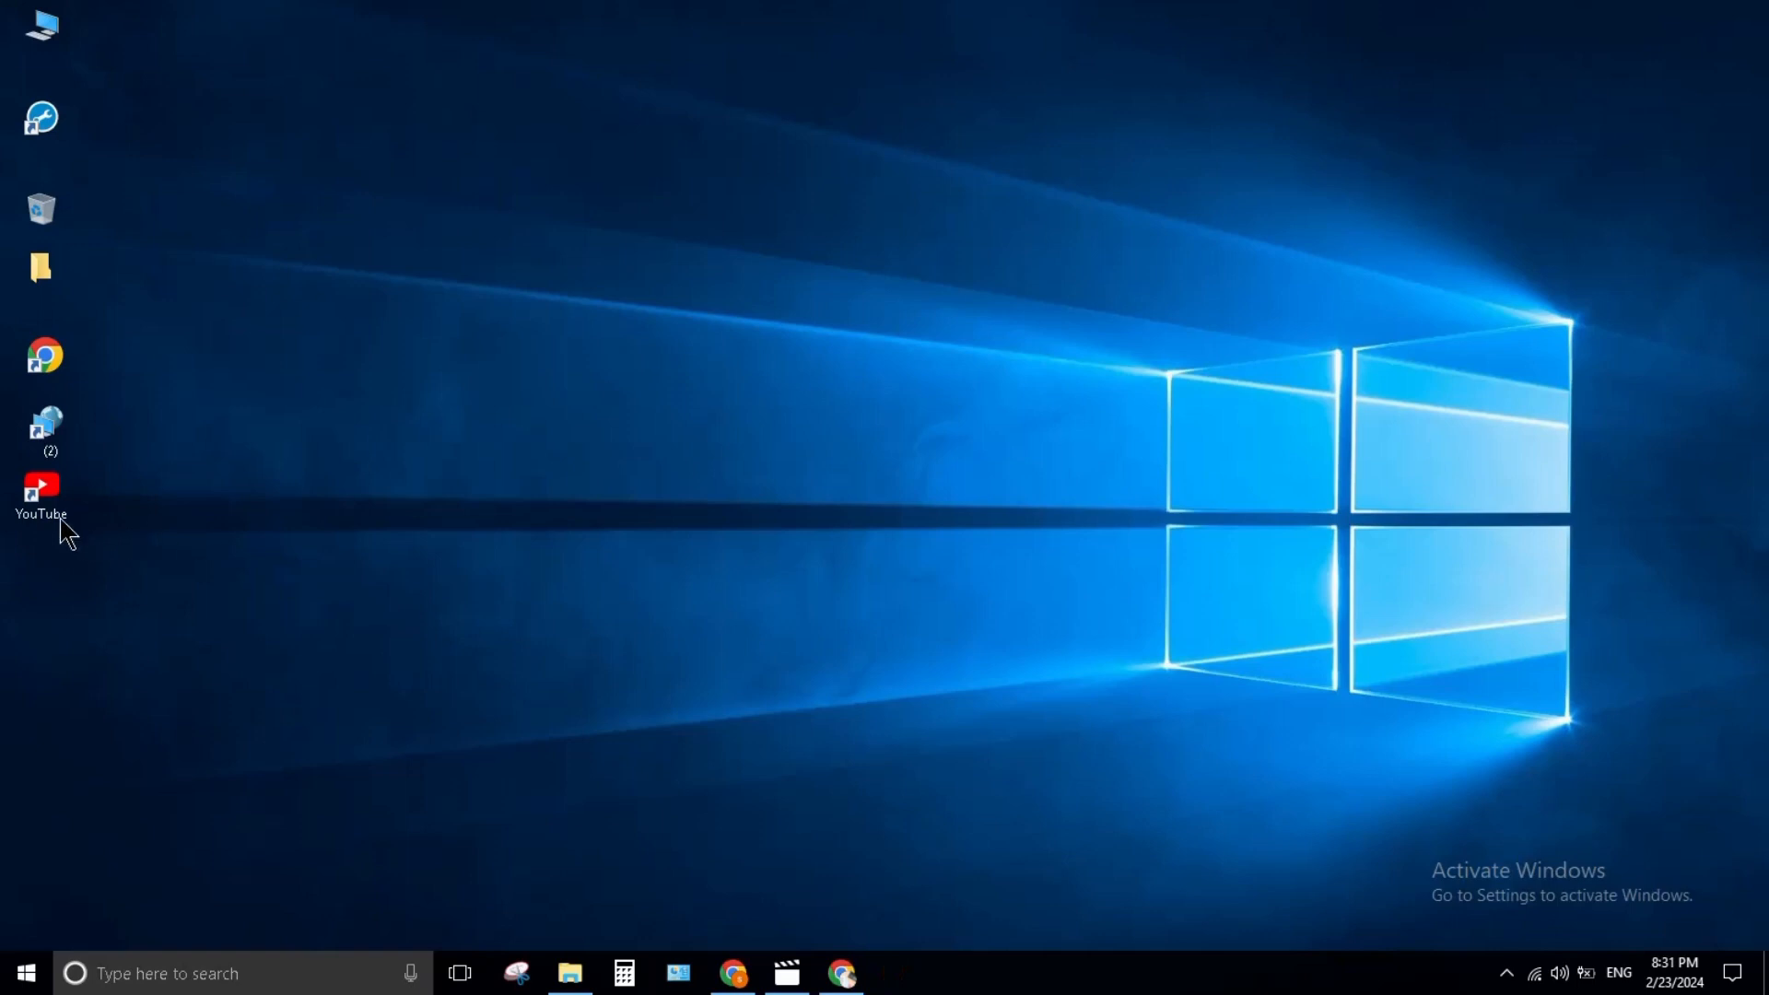
Pin the YouTube desktop shortcut to the Windows taskbar
{"action": "double_click", "coordinate": [40, 490]}
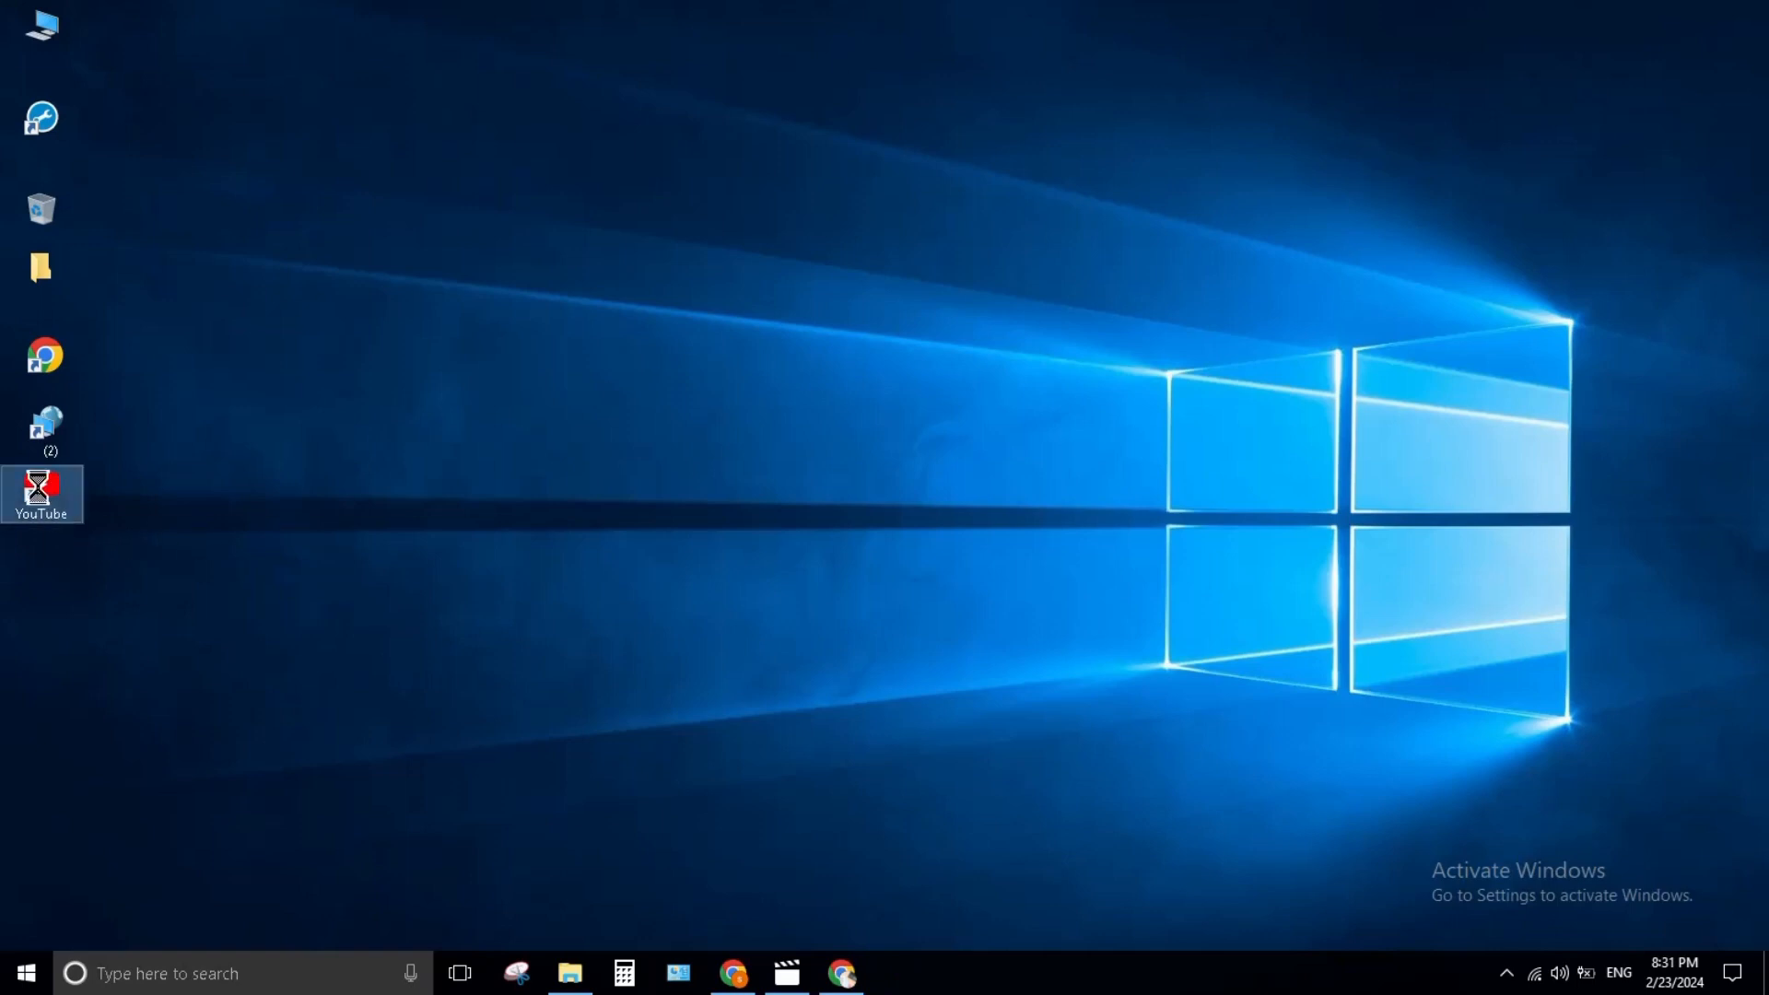
{"action": "right_click", "coordinate": [43, 494]}
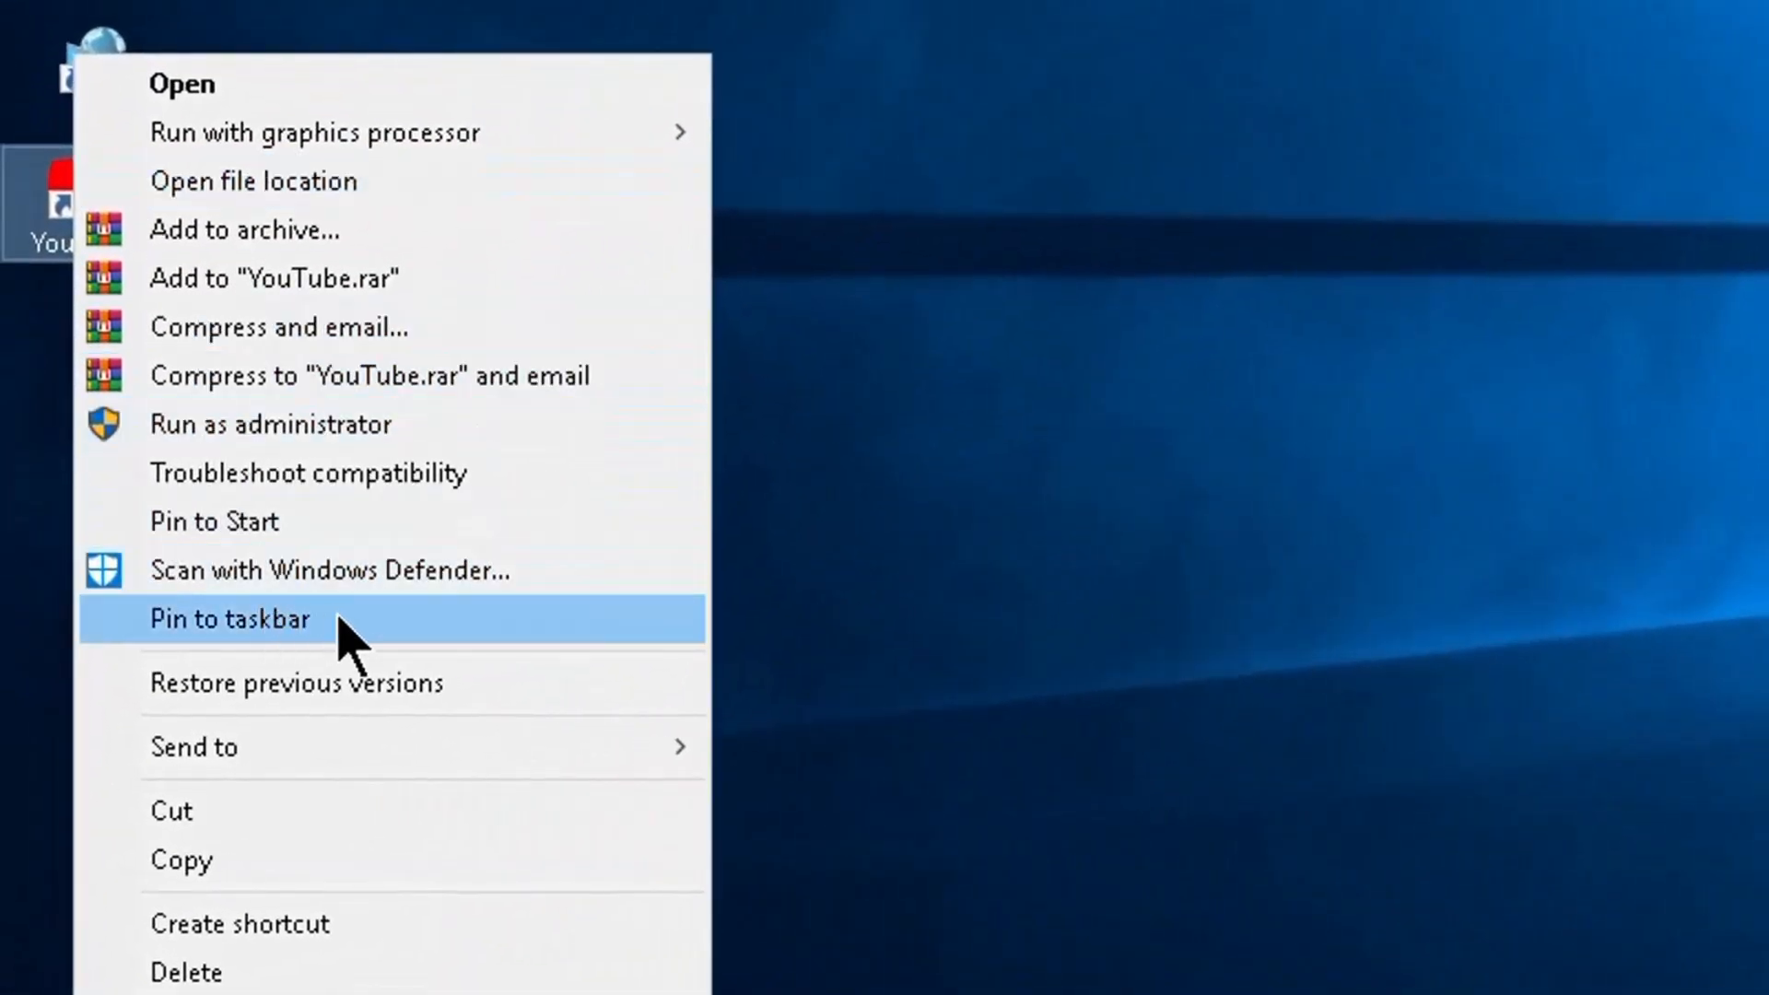
{"action": "left_click", "coordinate": [228, 619]}
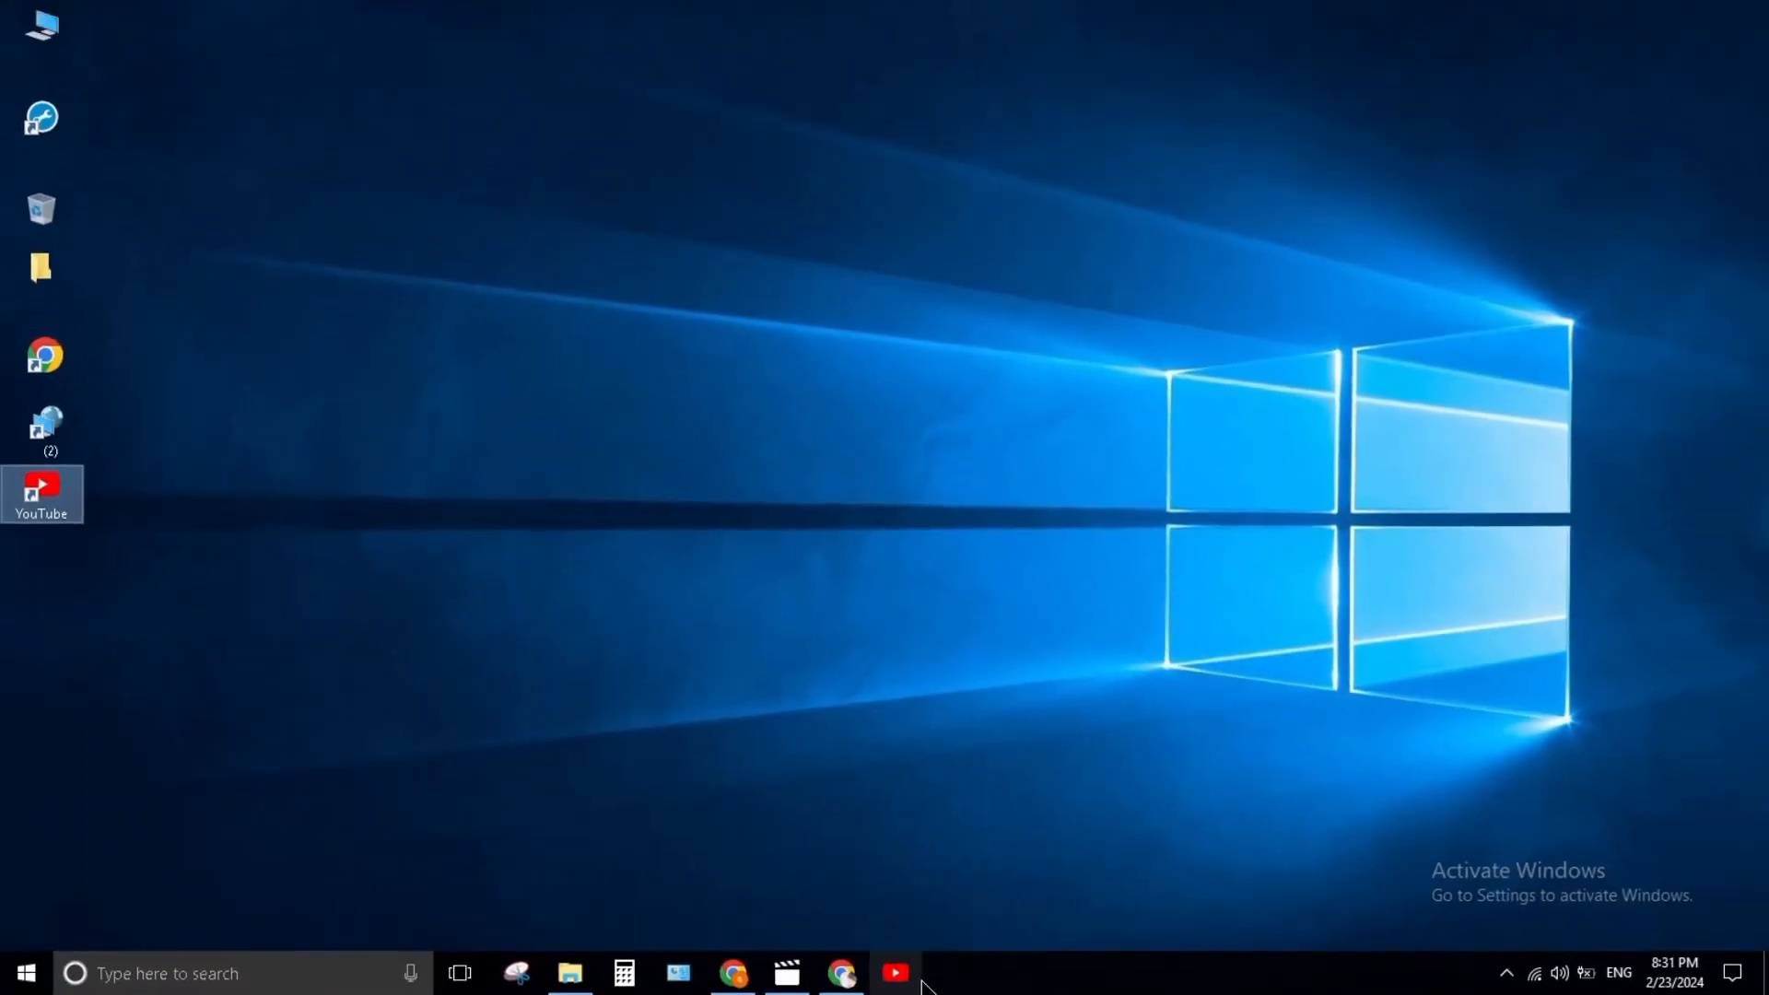
Launch YouTube from its taskbar icon into its own app window
{"action": "left_click", "coordinate": [895, 973]}
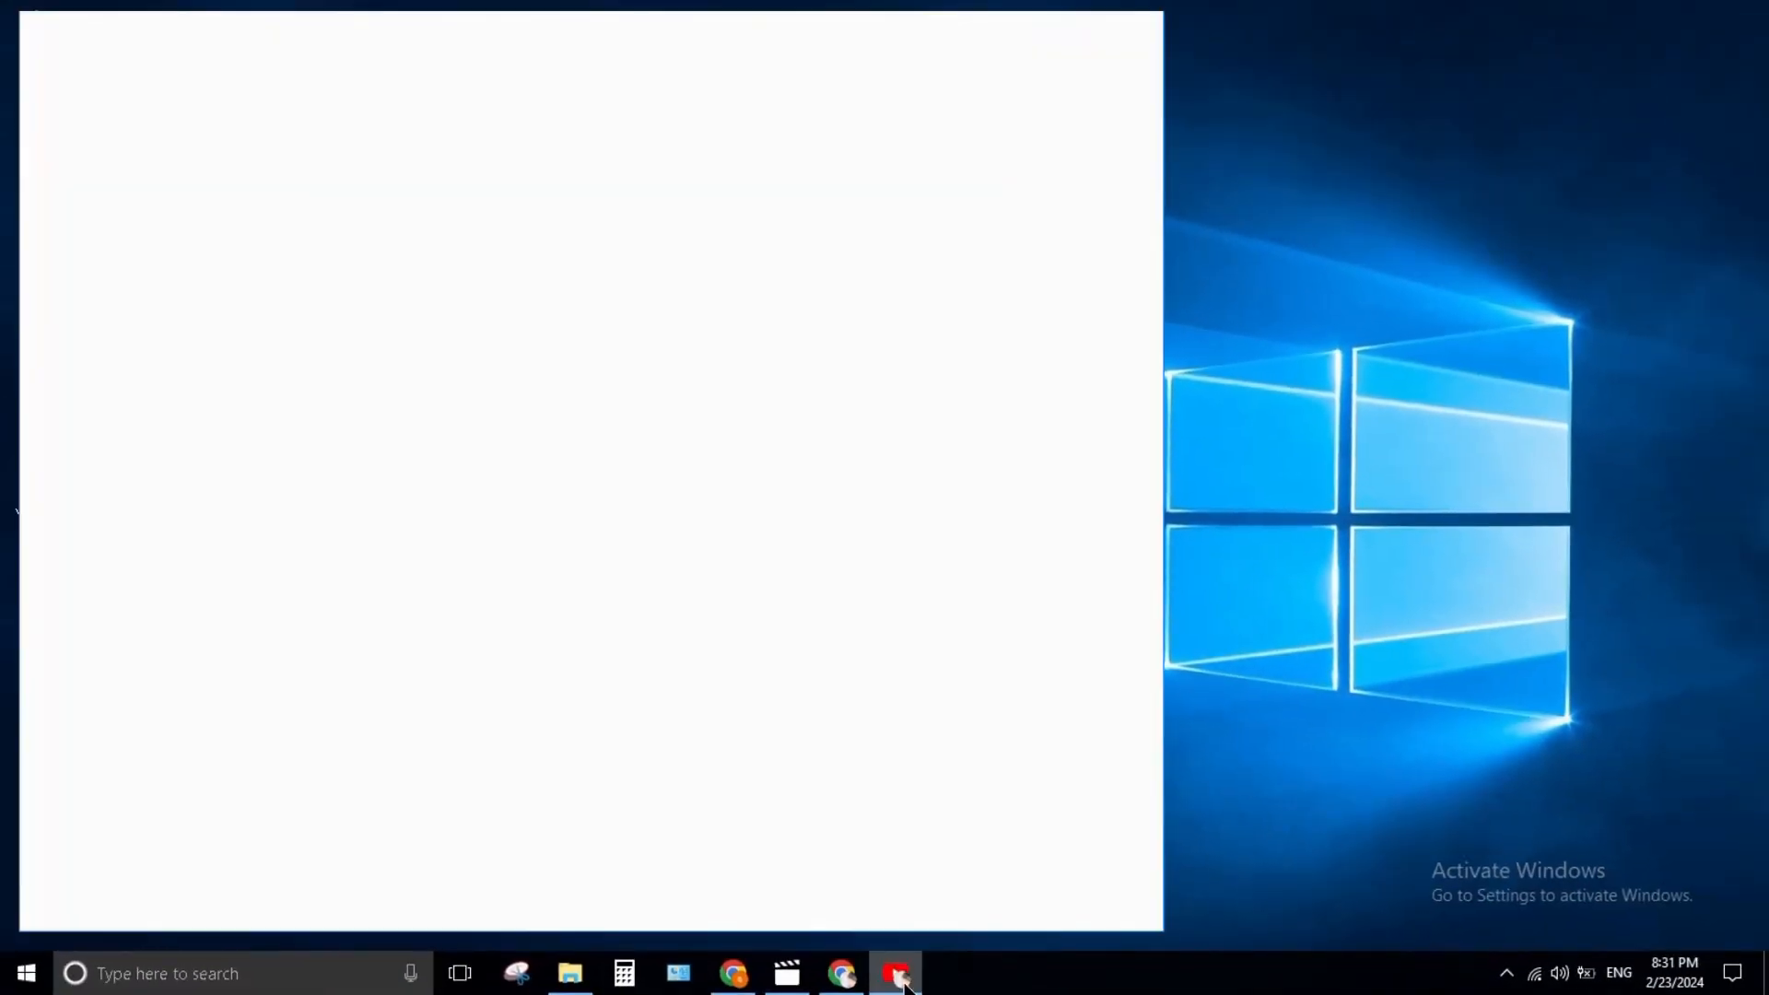
{"action": "left_click", "coordinate": [897, 973]}
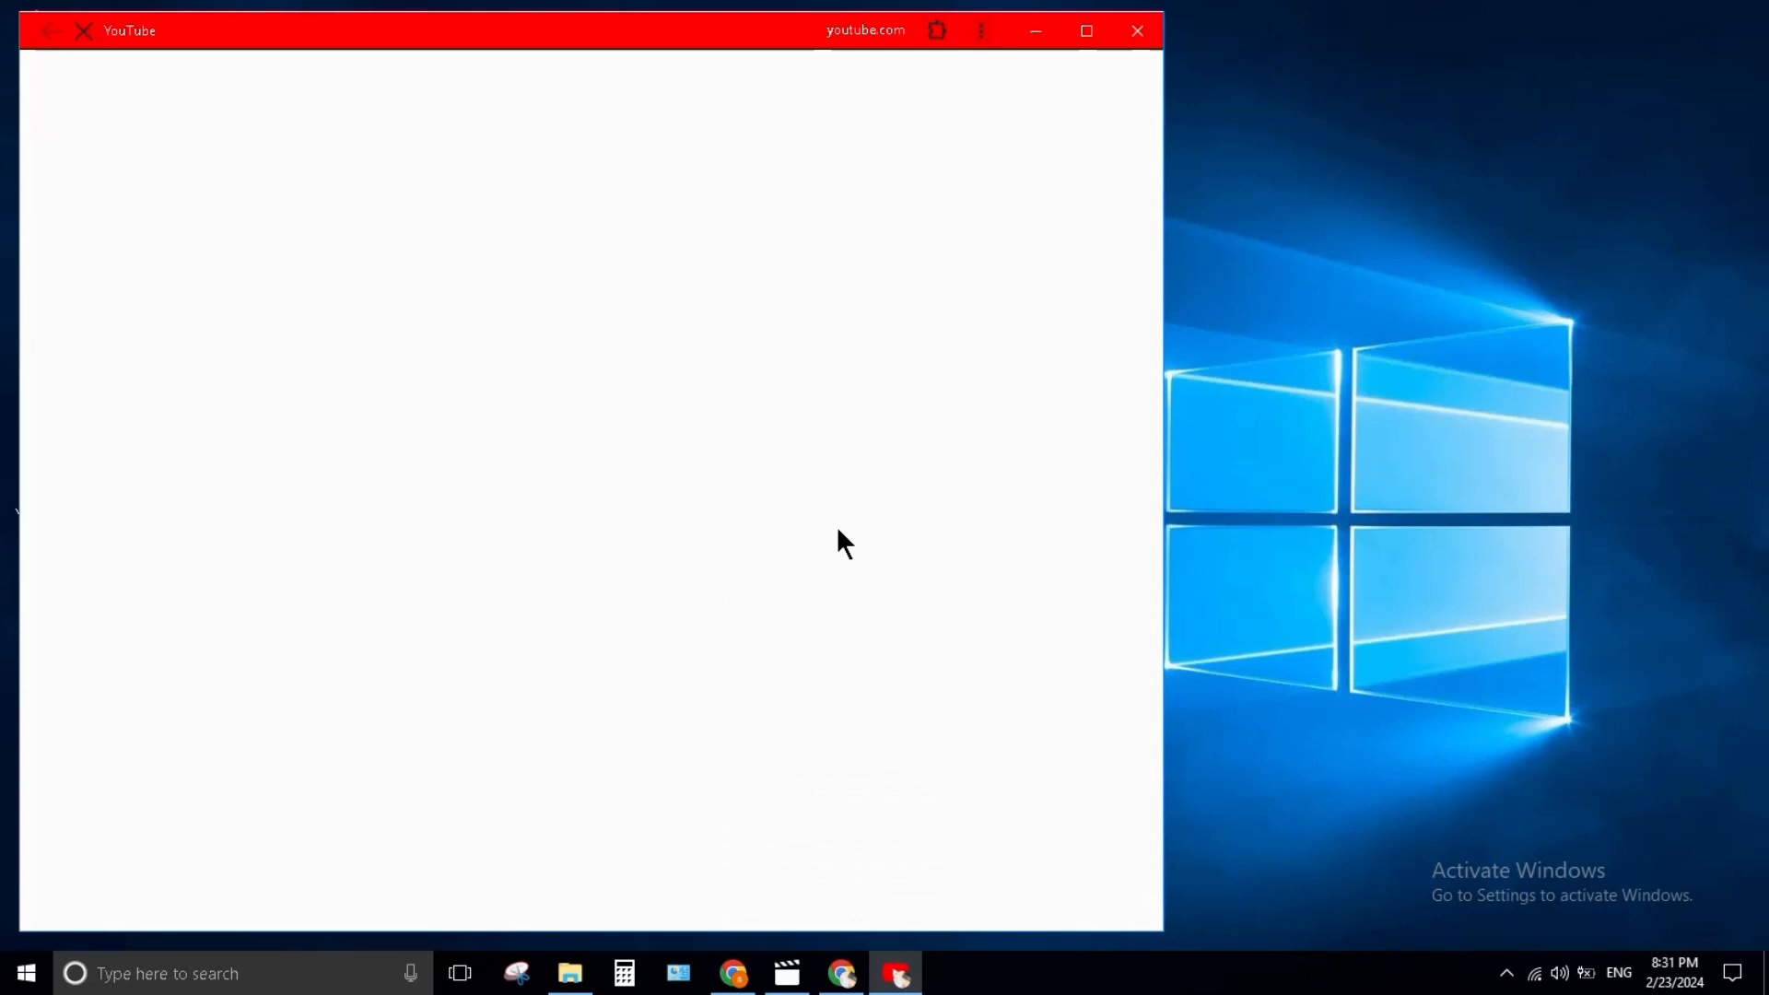